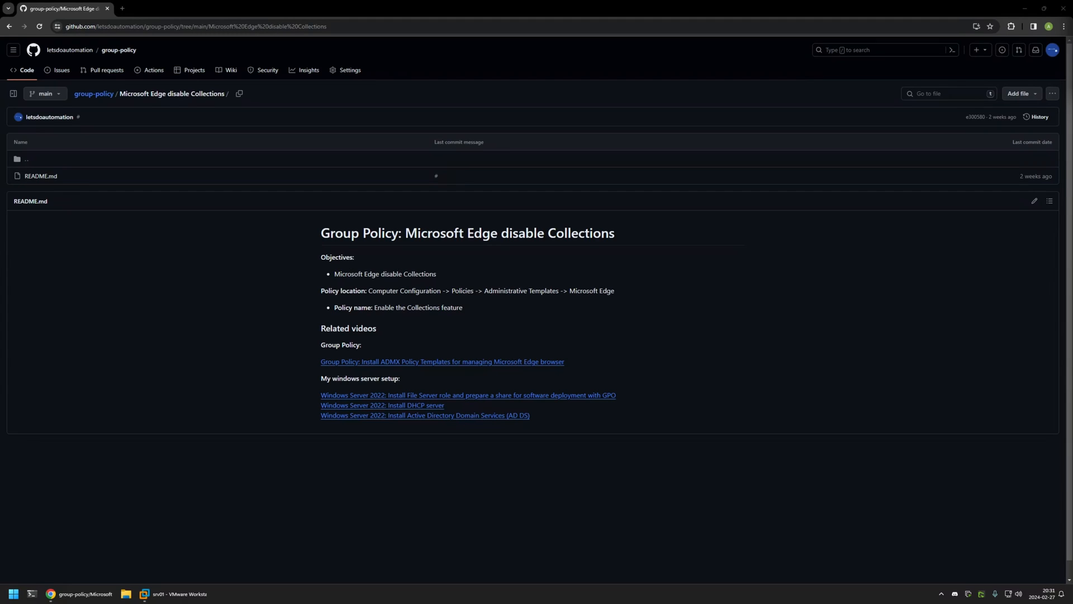
{"action": "mouse_move", "coordinate": [500, 234]}
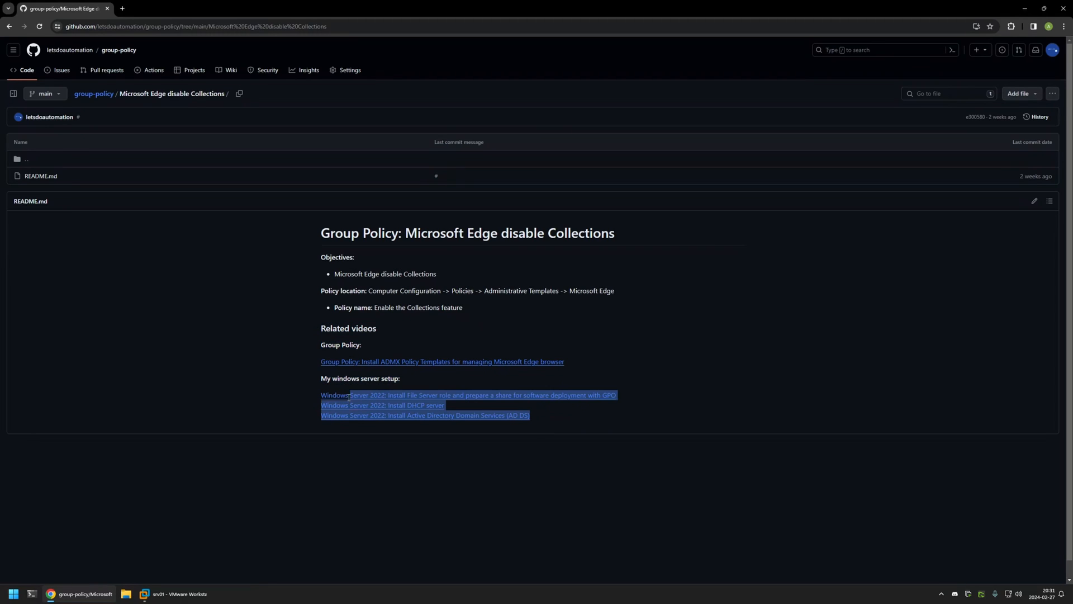
On srv01, launch Group Policy Management and create a new GPO named 'edge settings'
{"action": "left_click", "coordinate": [578, 371]}
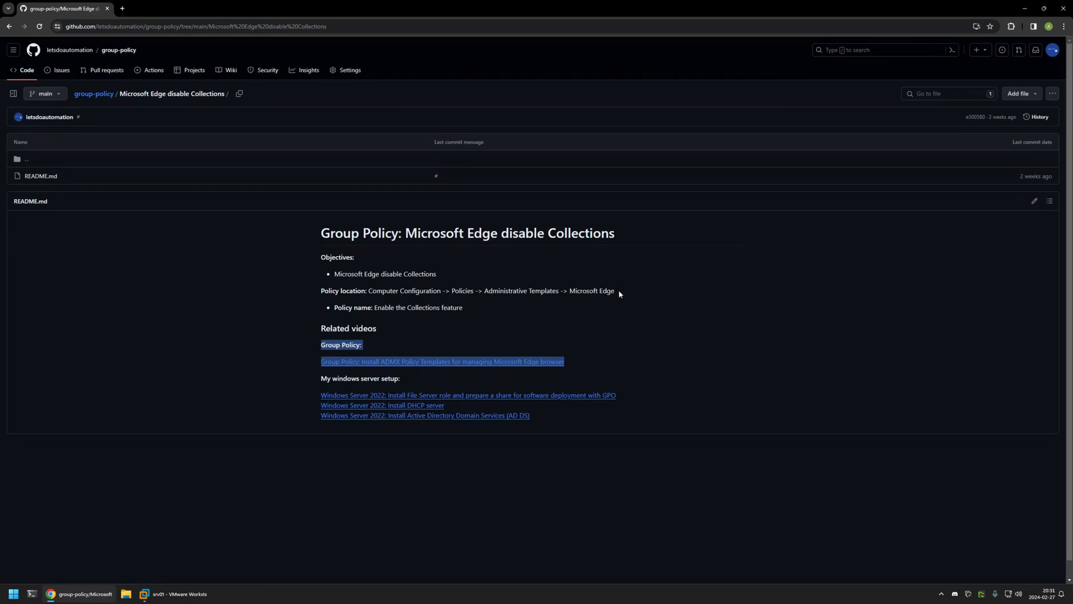
{"action": "left_click", "coordinate": [620, 294]}
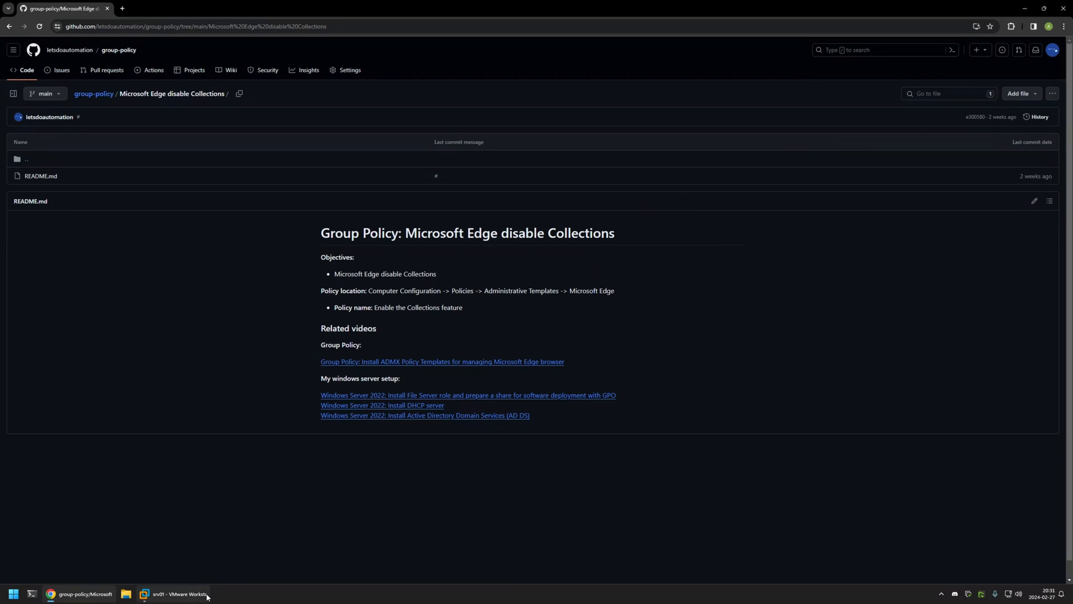
{"action": "left_click", "coordinate": [176, 594]}
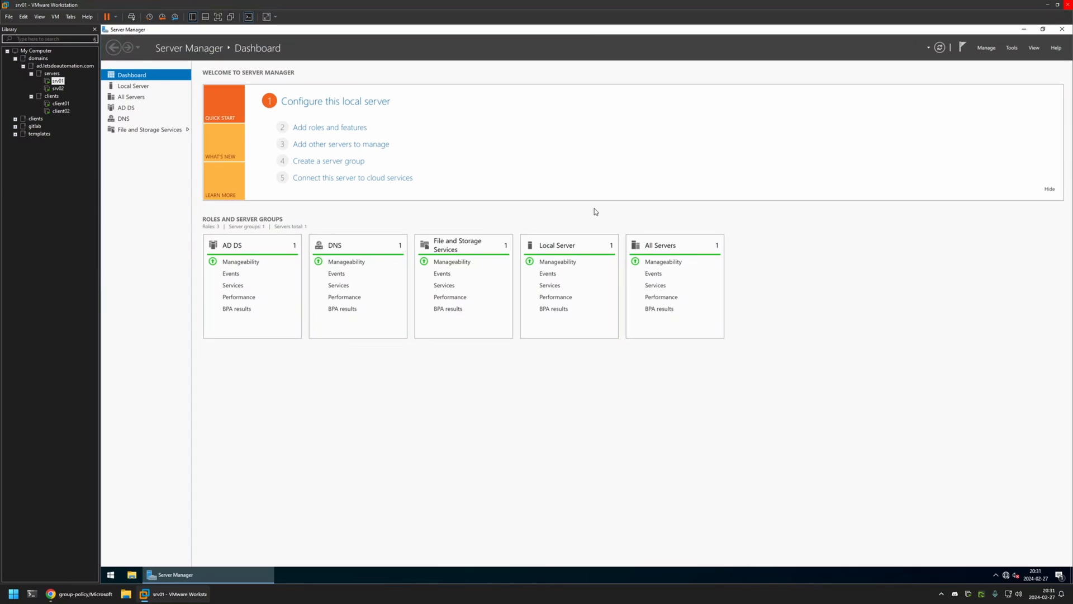
{"action": "left_click", "coordinate": [1012, 47]}
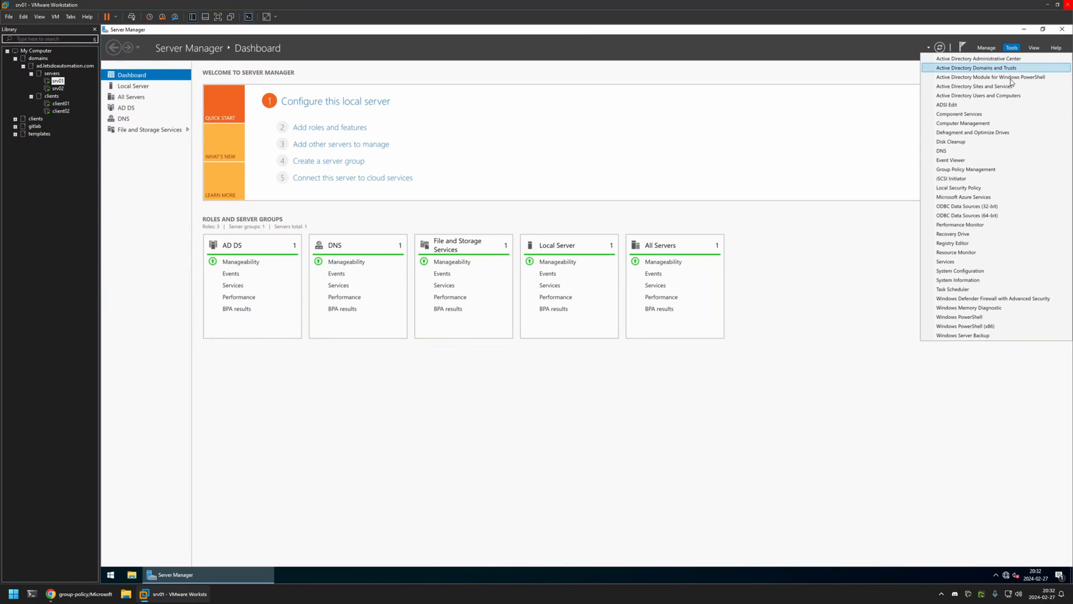
{"action": "left_click", "coordinate": [965, 169]}
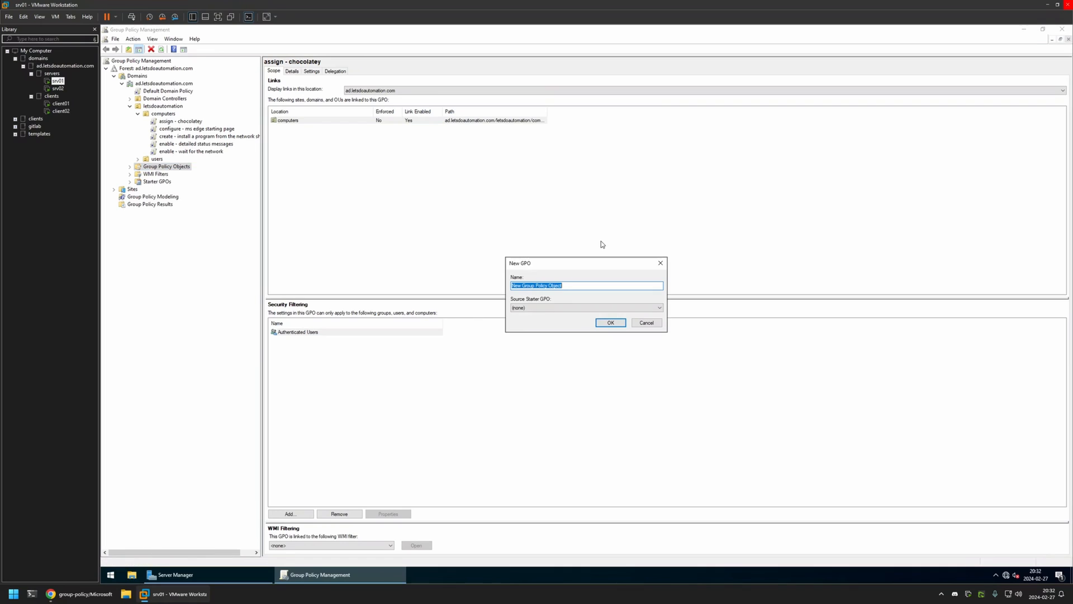
{"action": "type", "text": "ed"}
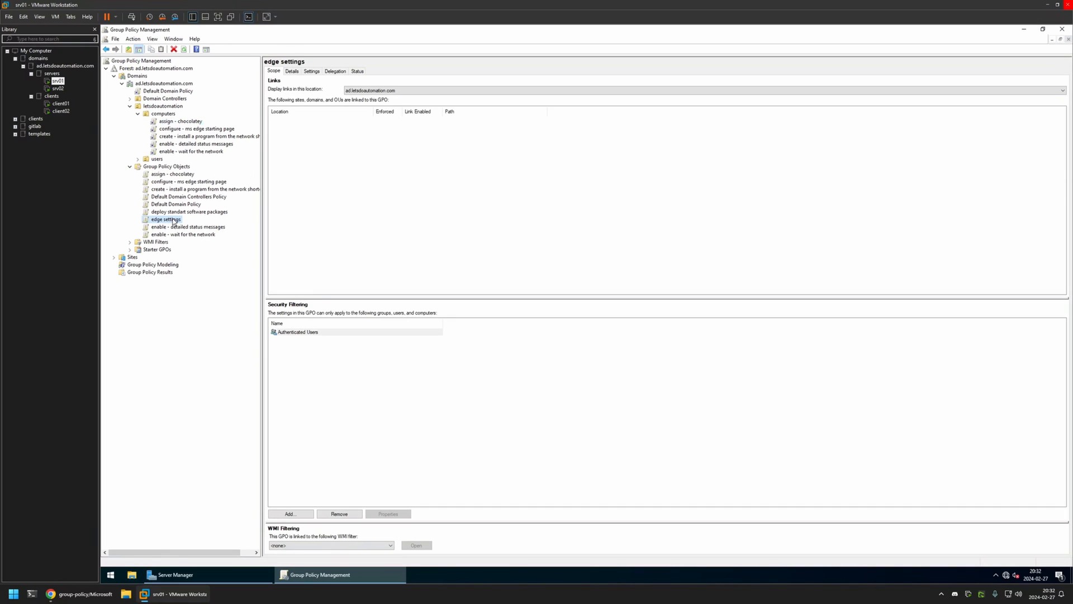
Edit edge settings and set Computer Configuration's Microsoft Edge 'Enable the Collections feature' to Disabled
{"action": "right_click", "coordinate": [165, 219]}
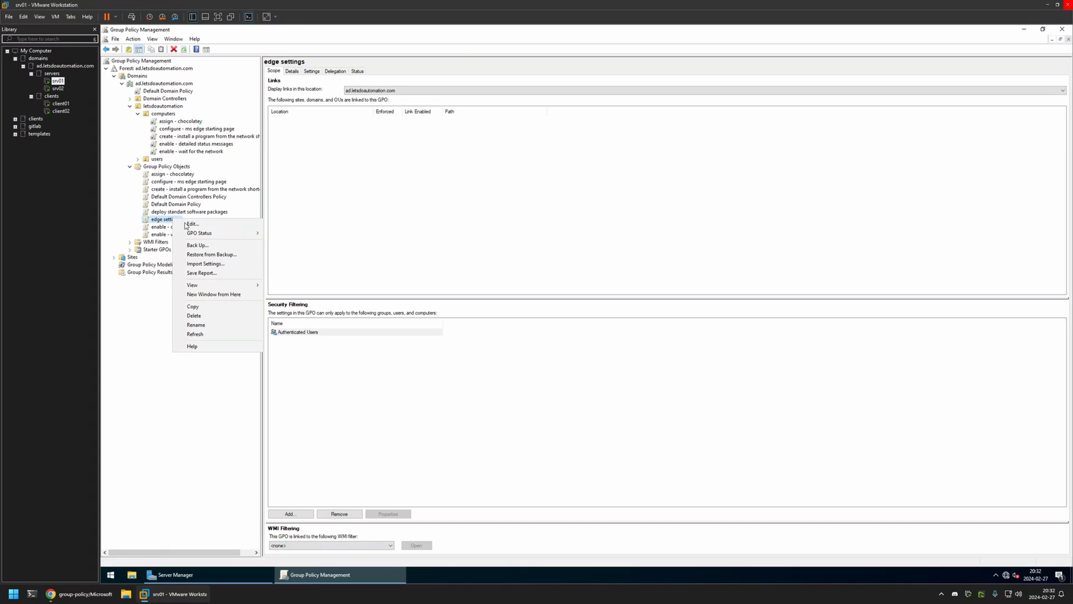
{"action": "left_click", "coordinate": [191, 223]}
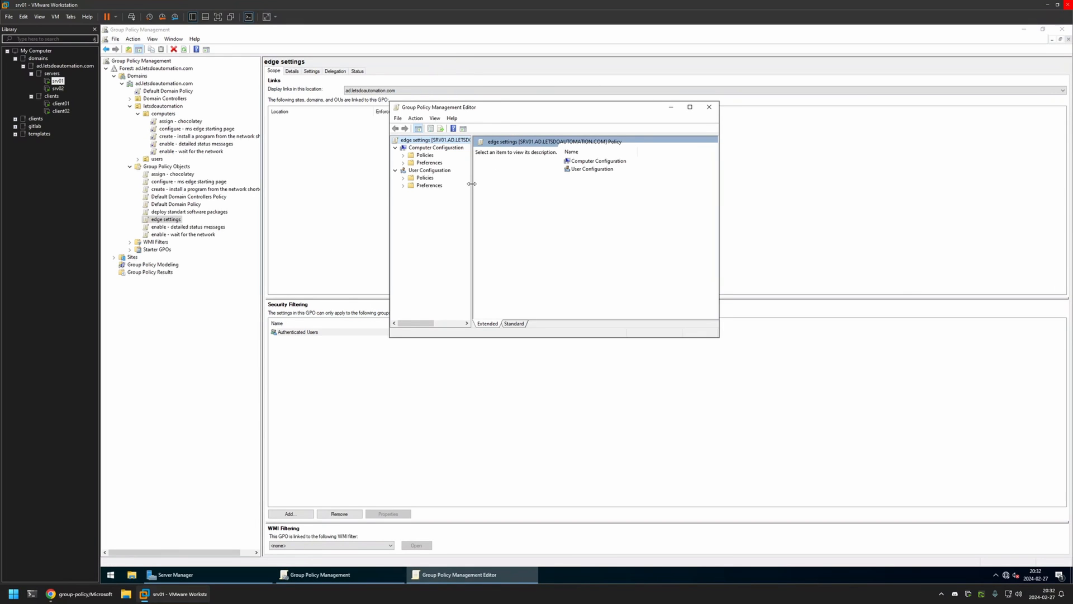
{"action": "left_click", "coordinate": [435, 147]}
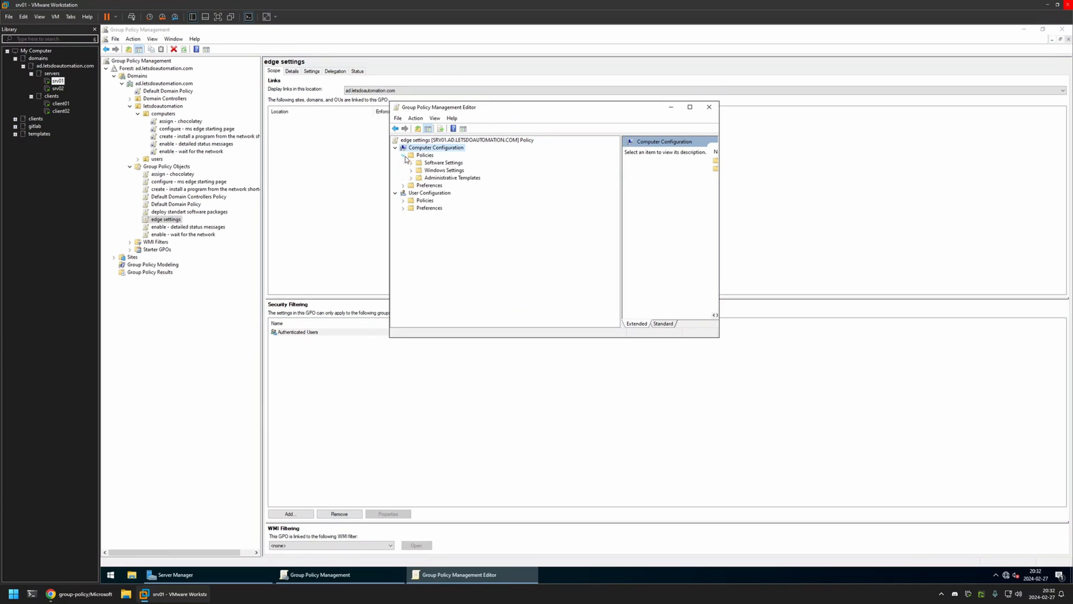
{"action": "left_click", "coordinate": [409, 177]}
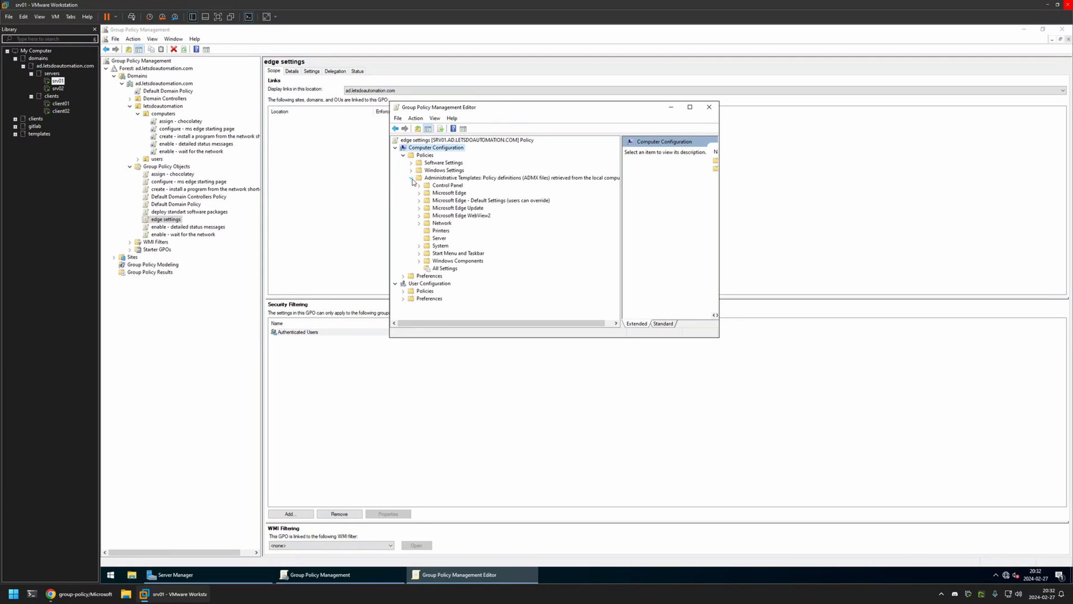
{"action": "left_click", "coordinate": [449, 192]}
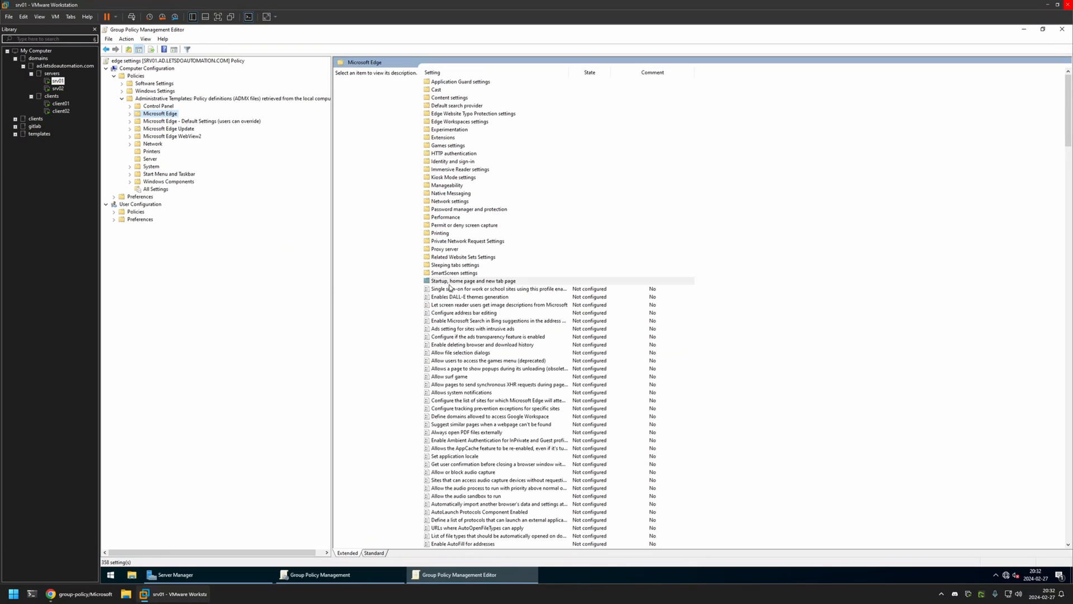
{"action": "left_click", "coordinate": [473, 281]}
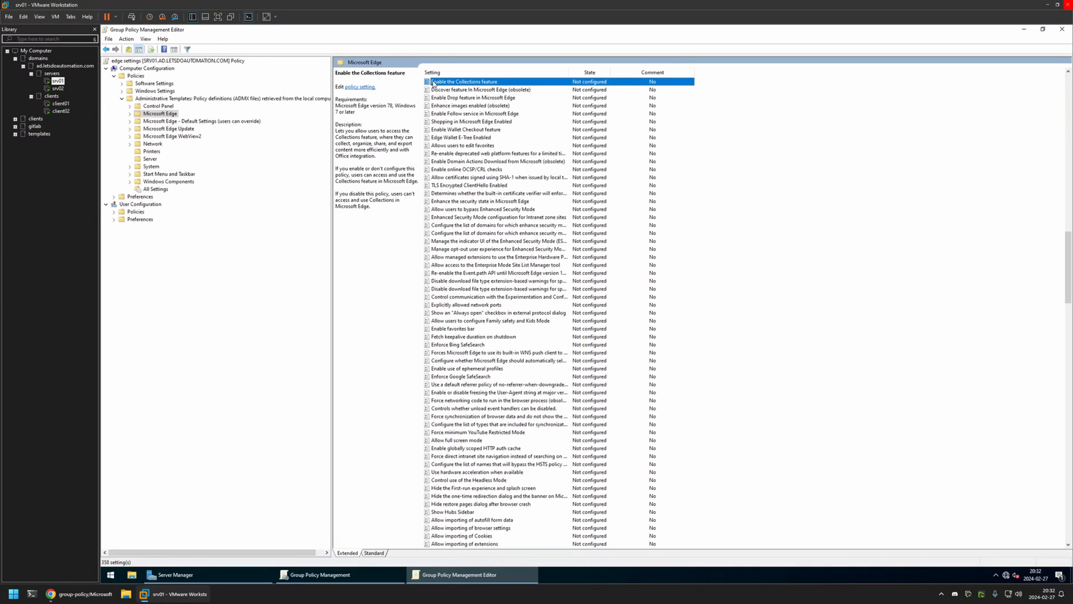
{"action": "mouse_move", "coordinate": [460, 82]}
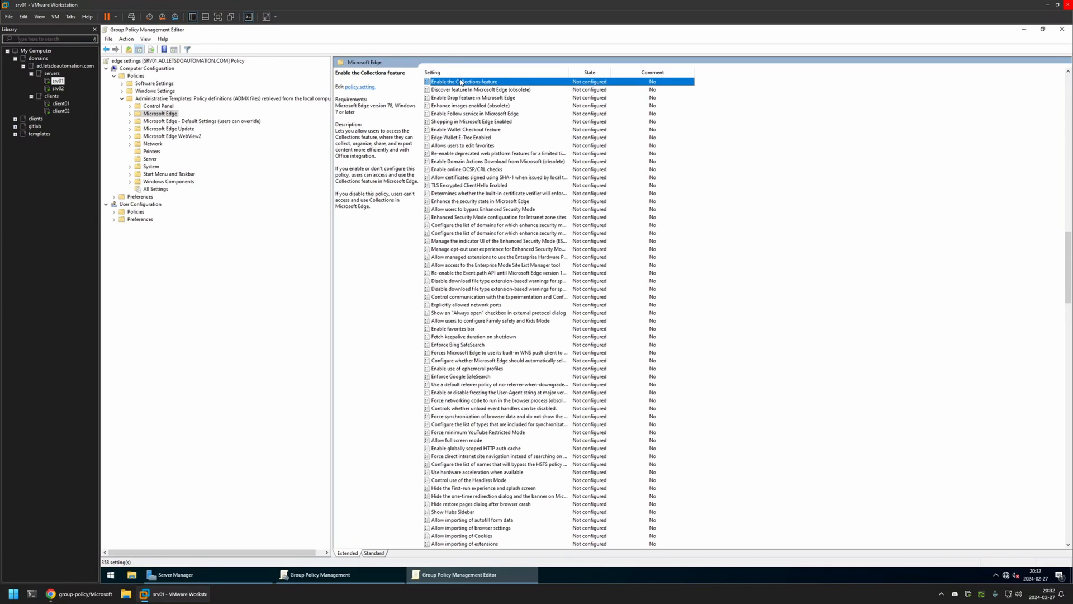
{"action": "double_click", "coordinate": [464, 82]}
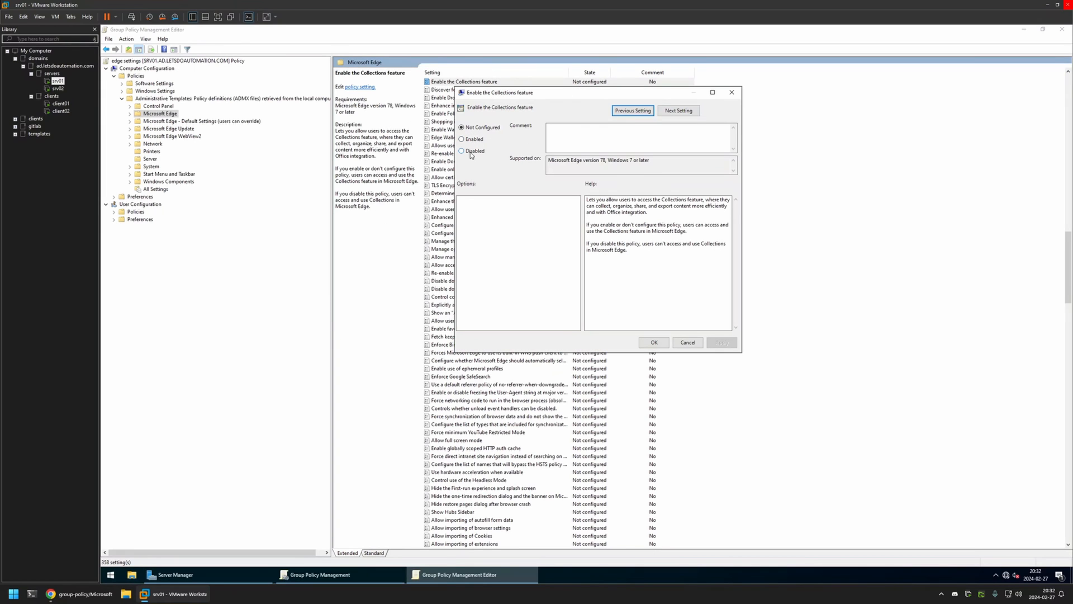
{"action": "left_click", "coordinate": [652, 342]}
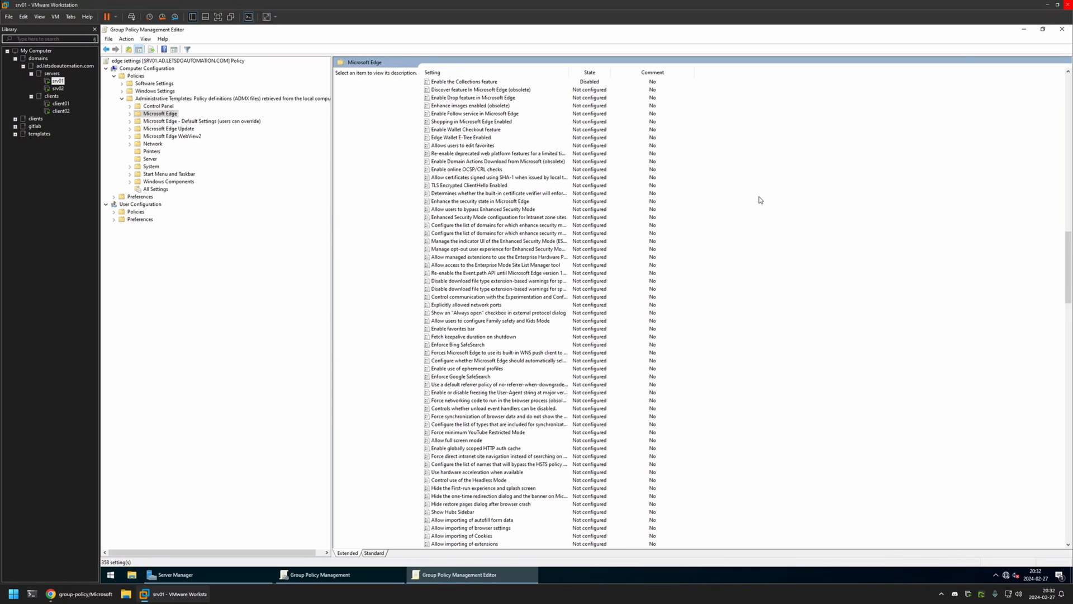
Close the editor and set the edge settings GPO Status to 'User configuration settings disabled'
{"action": "left_click", "coordinate": [319, 574]}
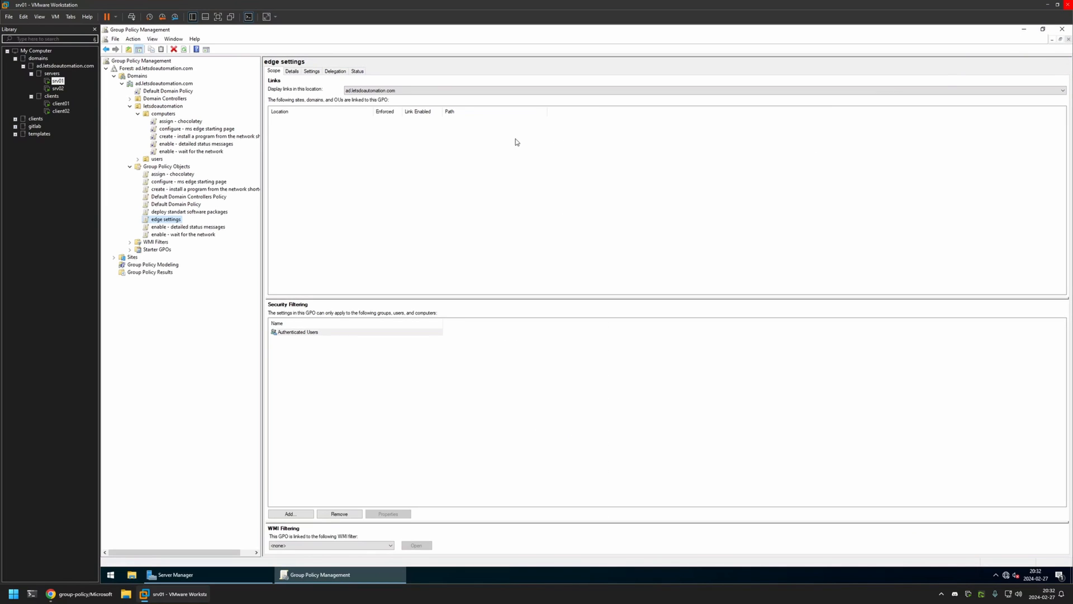
{"action": "left_click", "coordinate": [292, 71]}
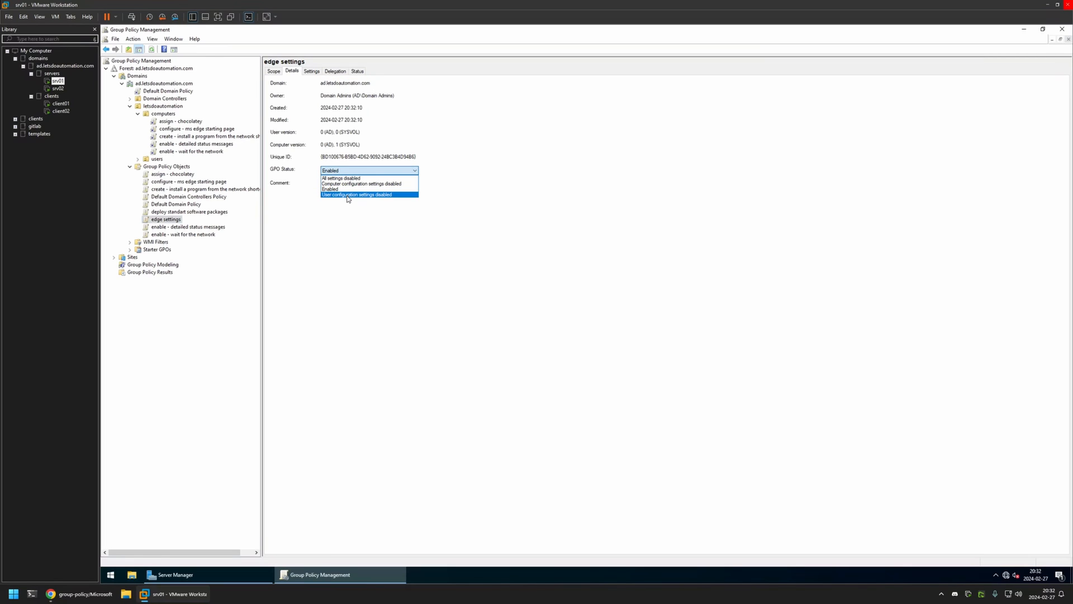
{"action": "left_click", "coordinate": [357, 195]}
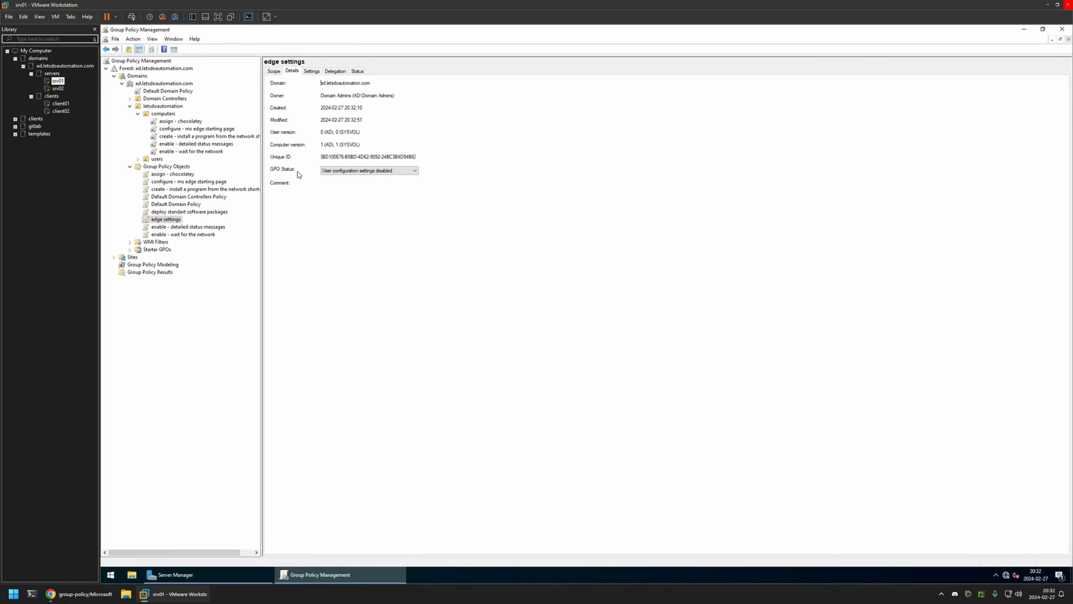
{"action": "mouse_move", "coordinate": [314, 171]}
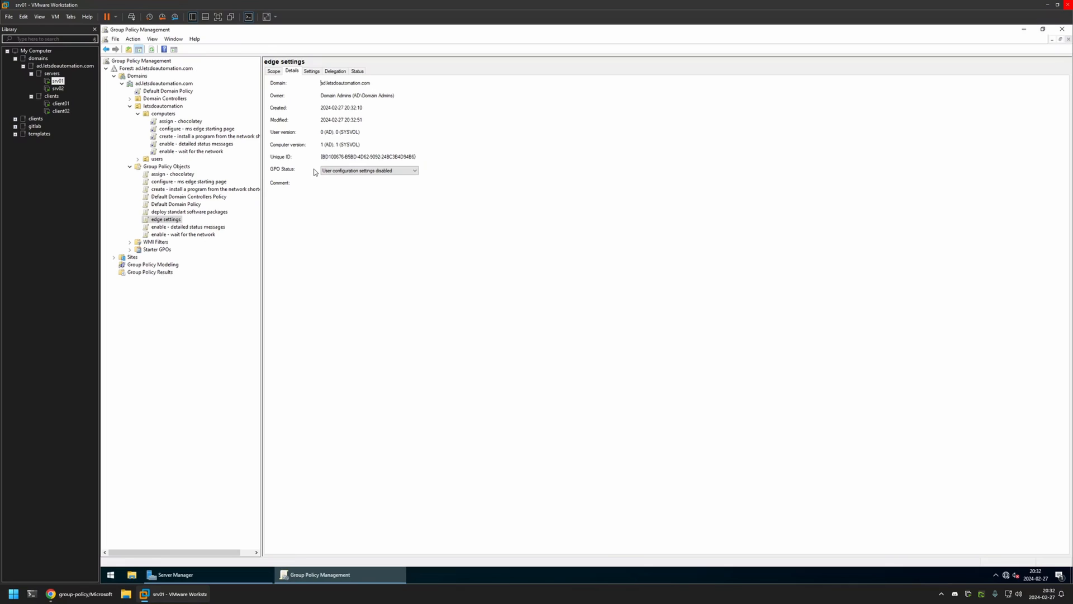
{"action": "mouse_move", "coordinate": [317, 173]}
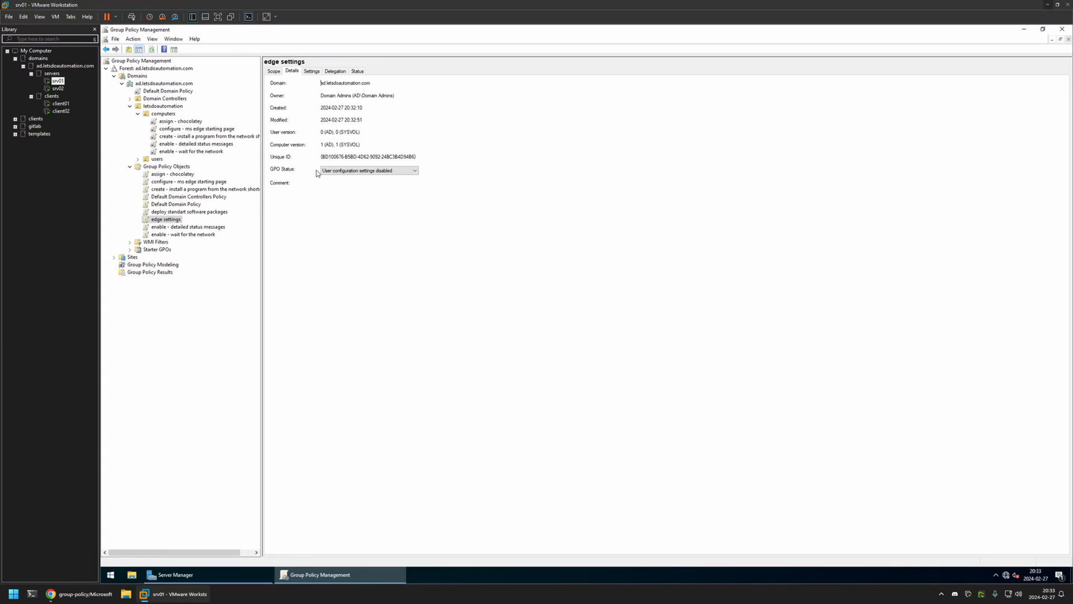
Link the edge settings GPO to the computers OU and confirm the link
{"action": "left_click", "coordinate": [163, 113]}
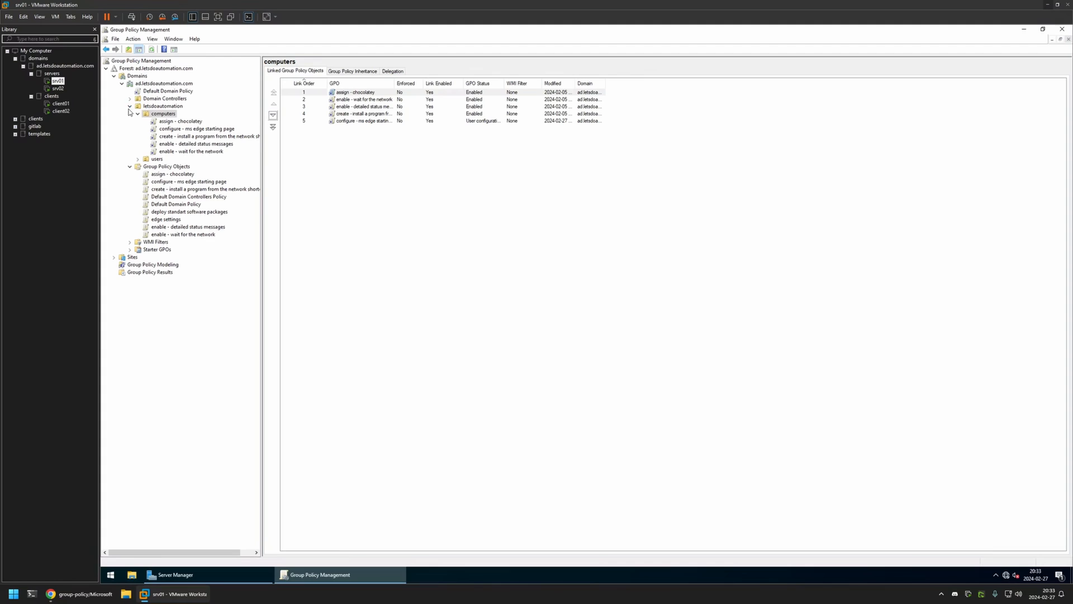
{"action": "mouse_move", "coordinate": [216, 157]}
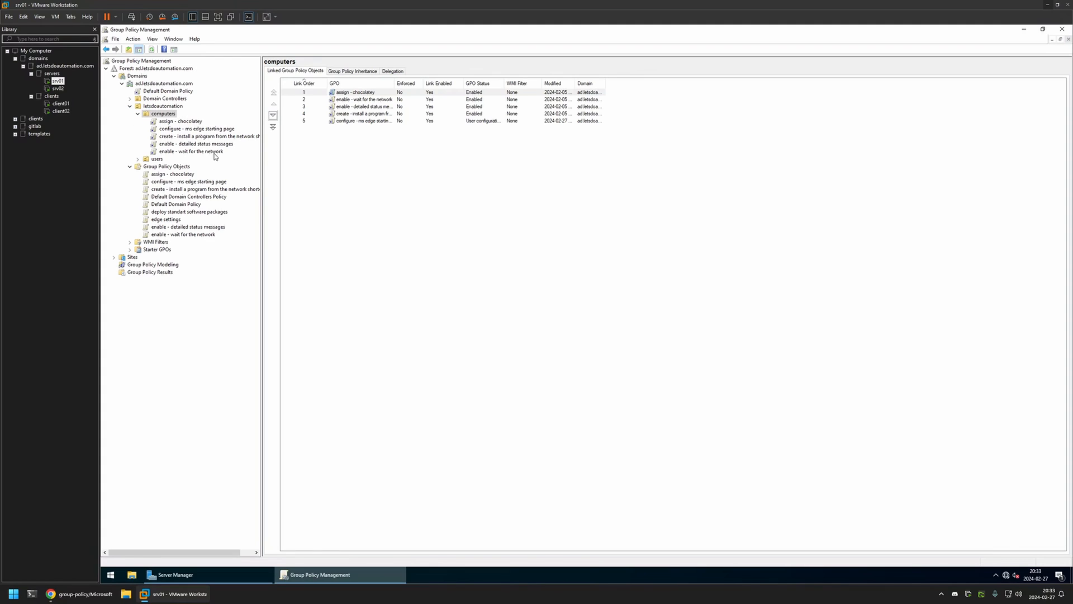
{"action": "mouse_move", "coordinate": [162, 129]}
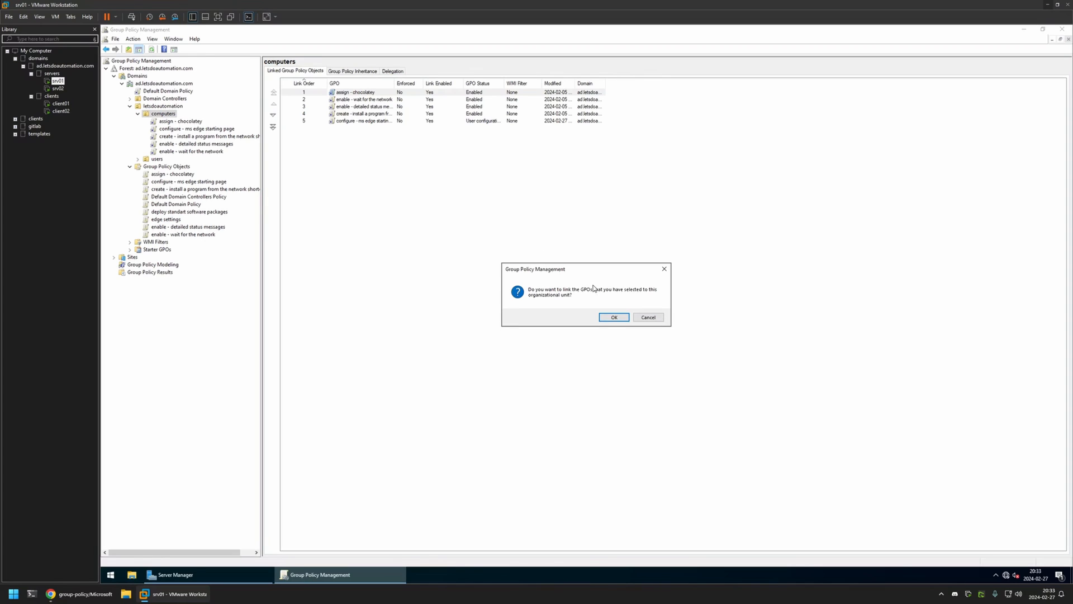
{"action": "left_click", "coordinate": [613, 317]}
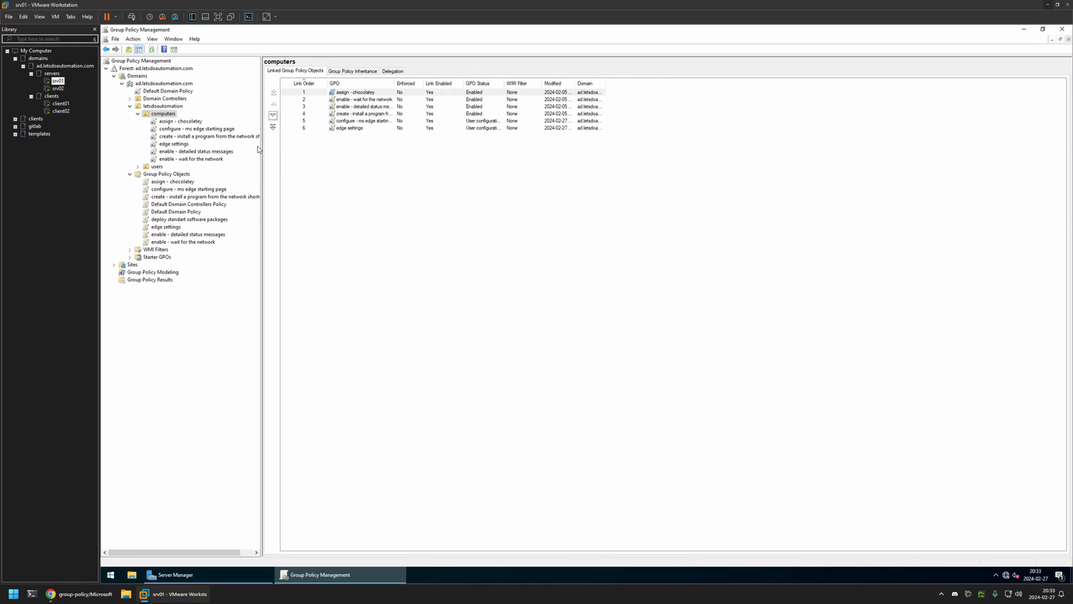
{"action": "mouse_move", "coordinate": [208, 135]}
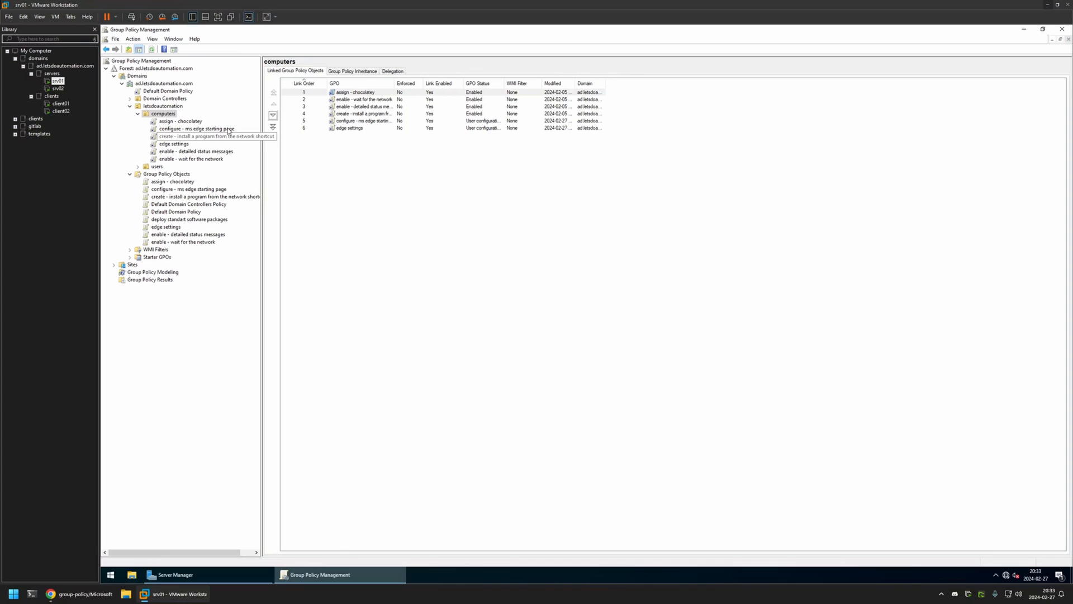
{"action": "mouse_move", "coordinate": [308, 110]}
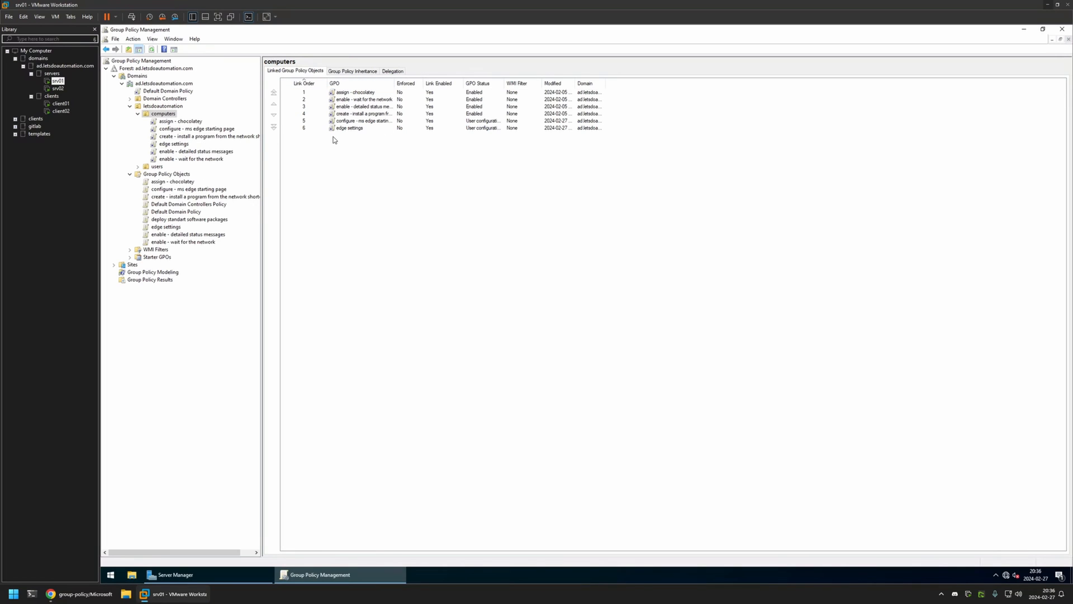
On client01, open the Edge Collections pane to confirm it is still available
{"action": "left_click", "coordinate": [60, 103]}
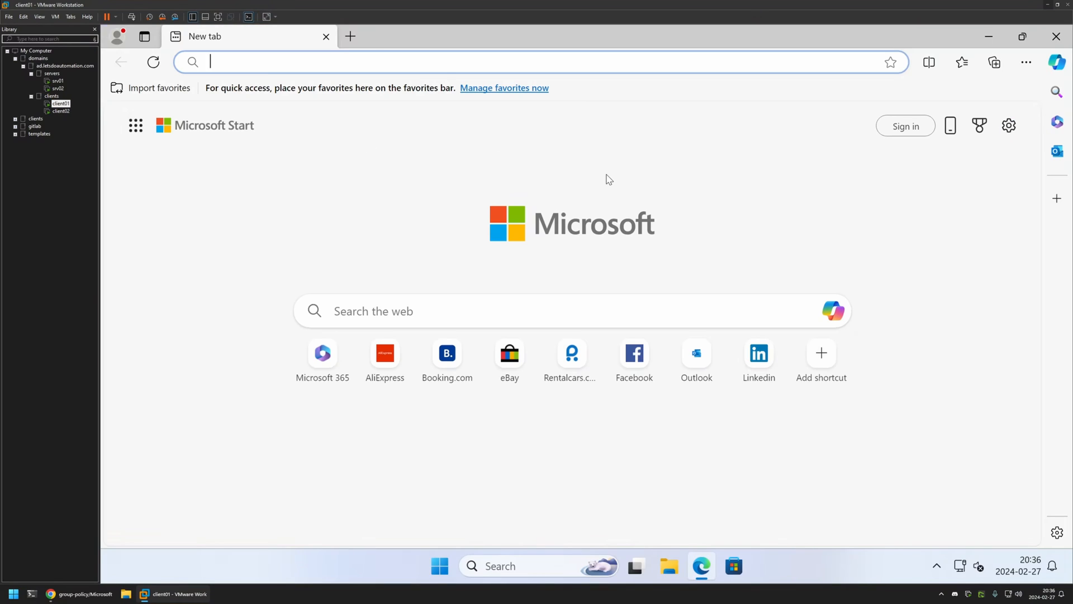
{"action": "left_click", "coordinate": [995, 62]}
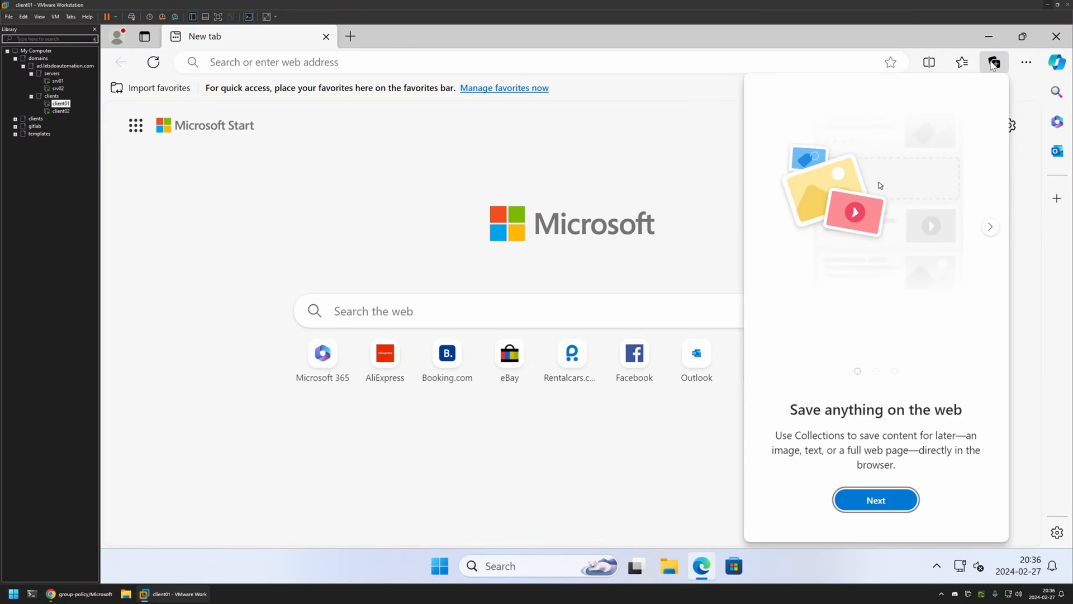
{"action": "mouse_move", "coordinate": [916, 132]}
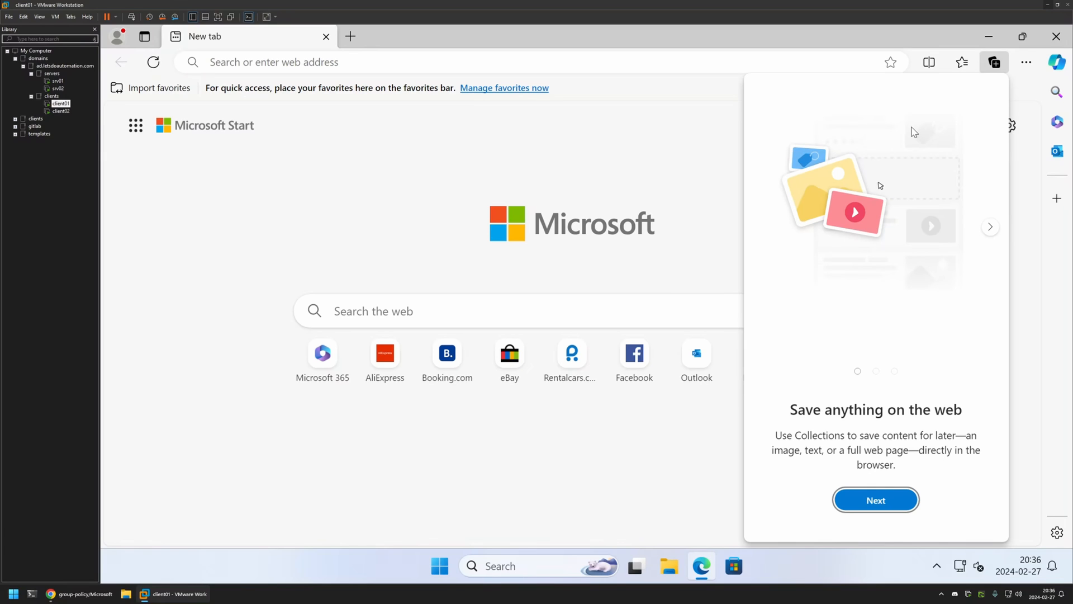
Launch Command Prompt via Start search, run gpupdate, and return to Edge
{"action": "left_click", "coordinate": [440, 565]}
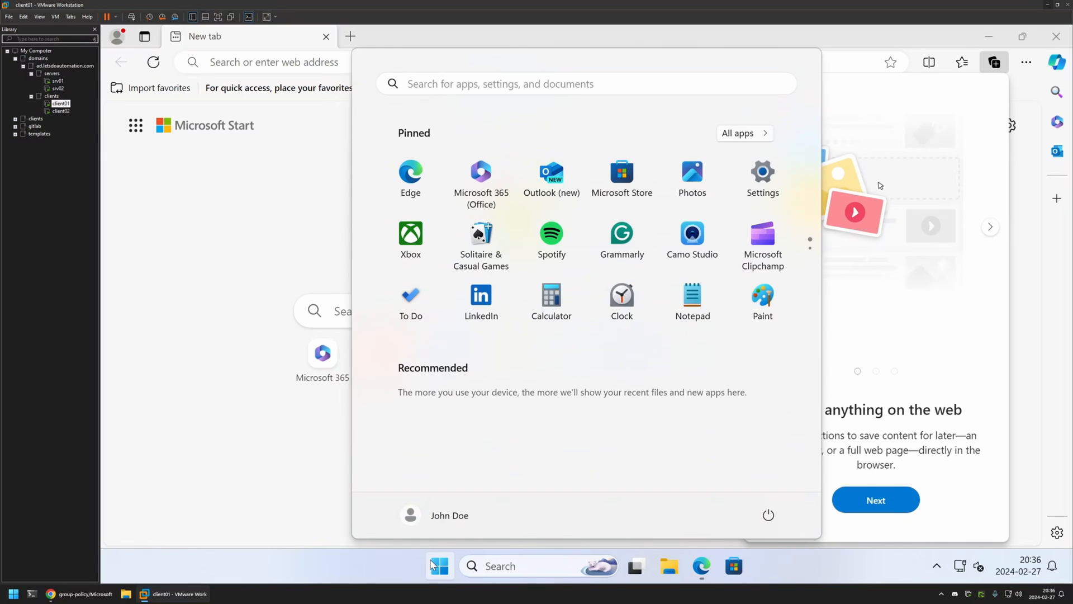
{"action": "type", "text": "cmd"}
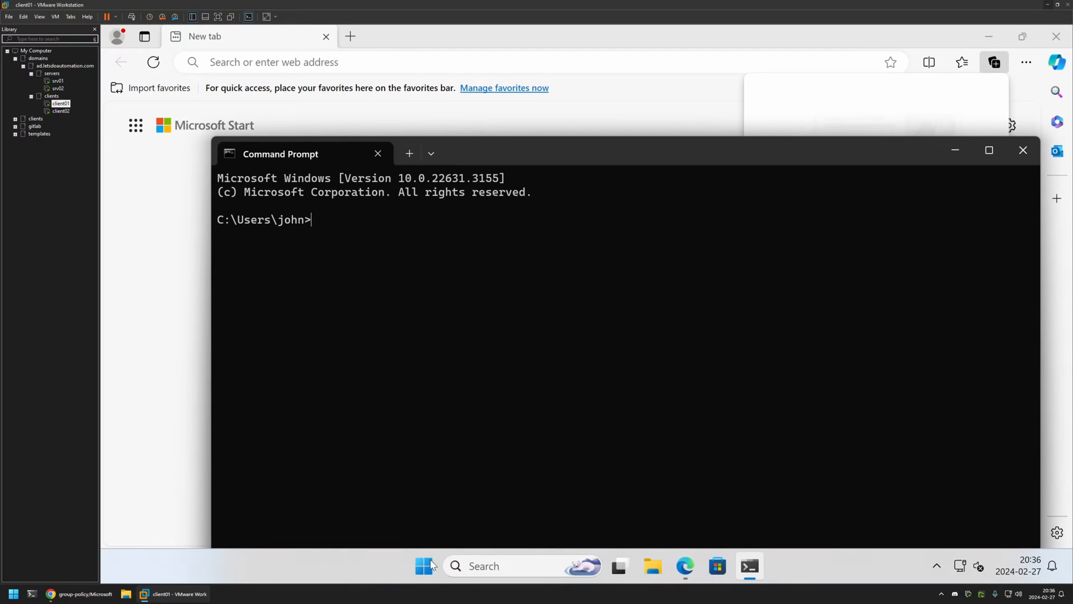
{"action": "type", "text": "gpupdate"}
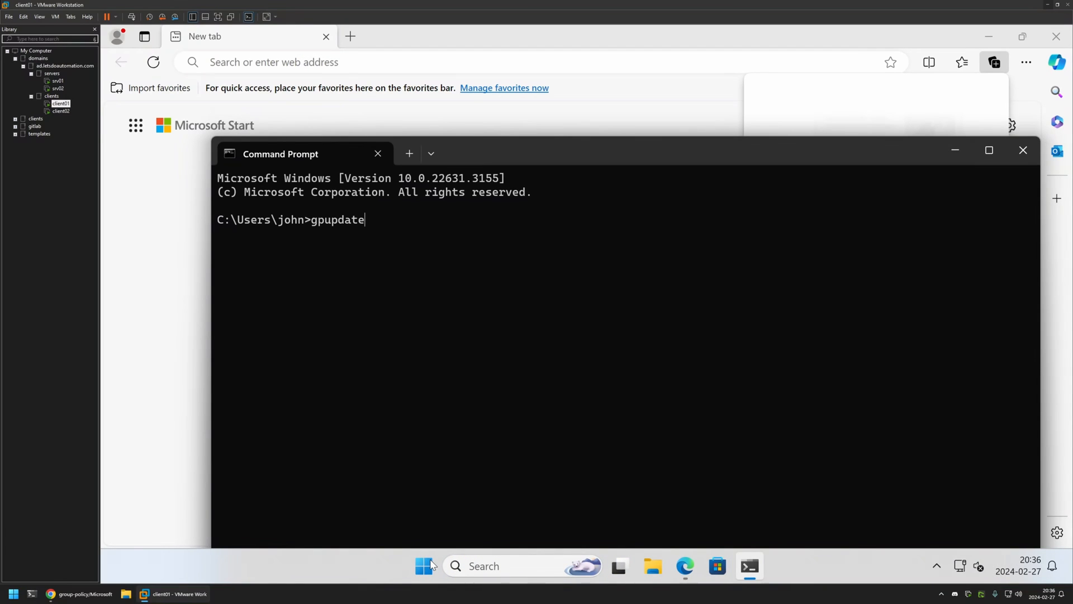
{"action": "key", "text": "Return"}
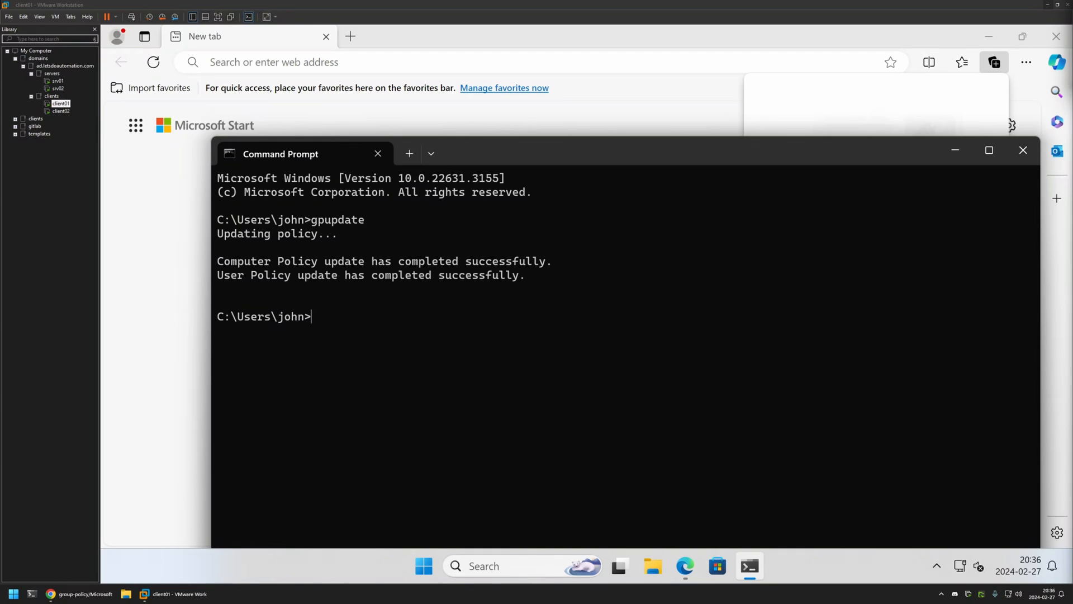
{"action": "left_click", "coordinate": [1022, 150]}
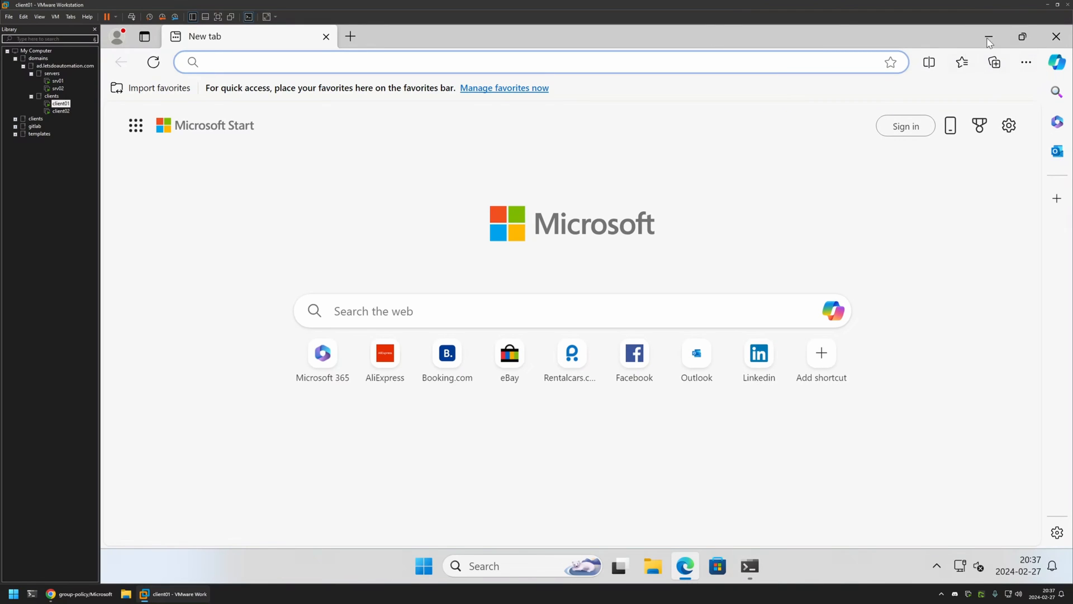
{"action": "mouse_move", "coordinate": [982, 82]}
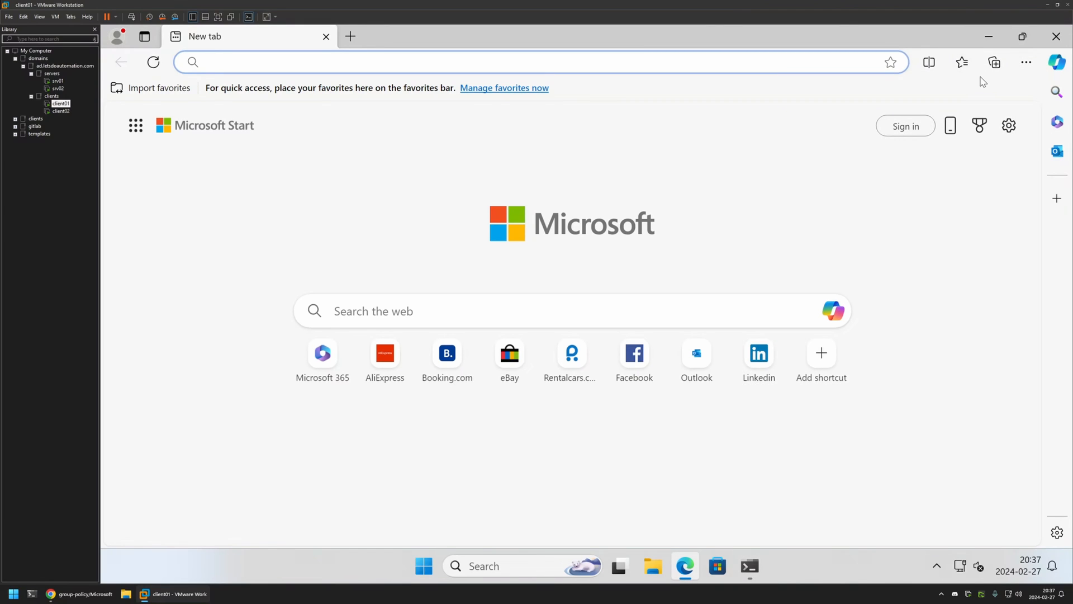
{"action": "mouse_move", "coordinate": [1006, 85]}
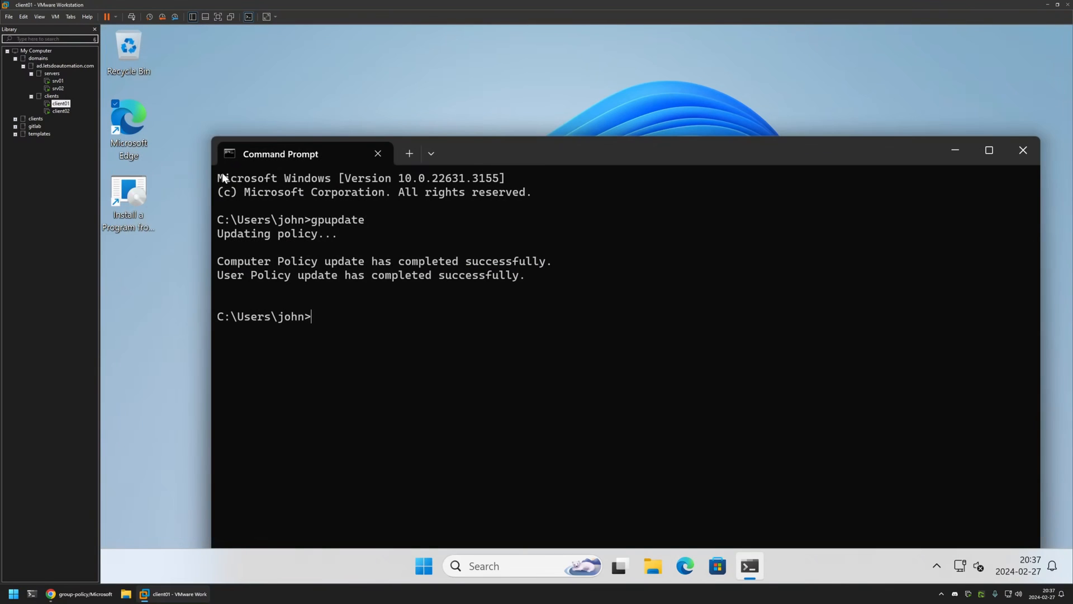
Relaunch Edge from the taskbar and verify the Collections button is gone
{"action": "left_click", "coordinate": [684, 566]}
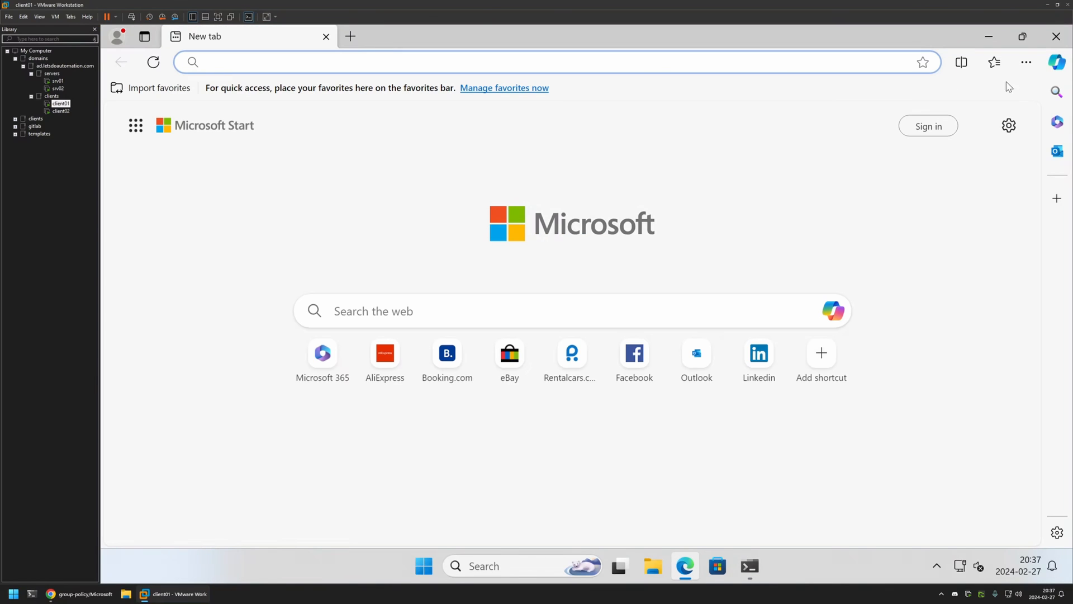